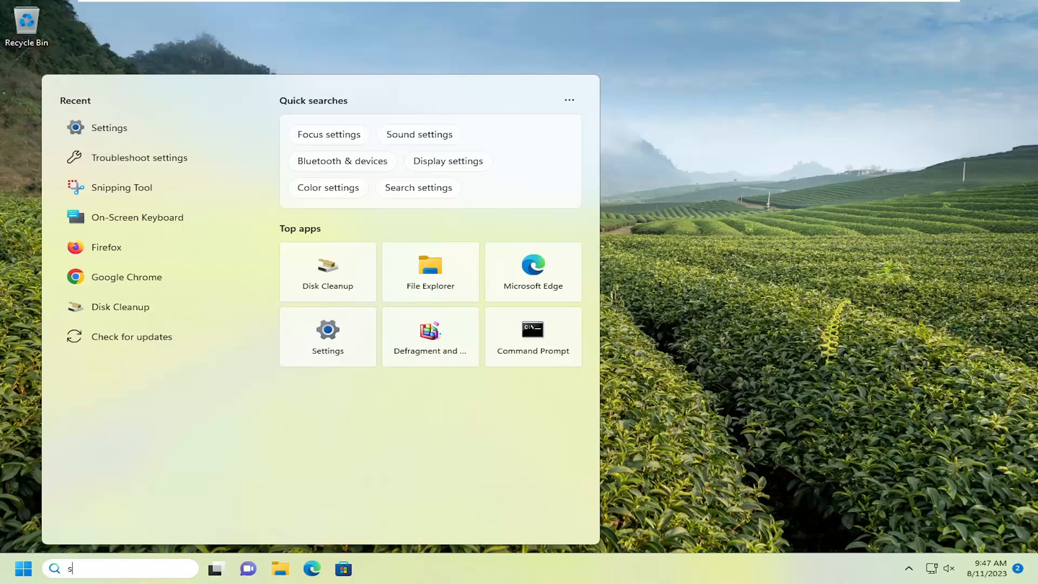
Search for 'settings' and launch the Settings app from the results
type("ettings")
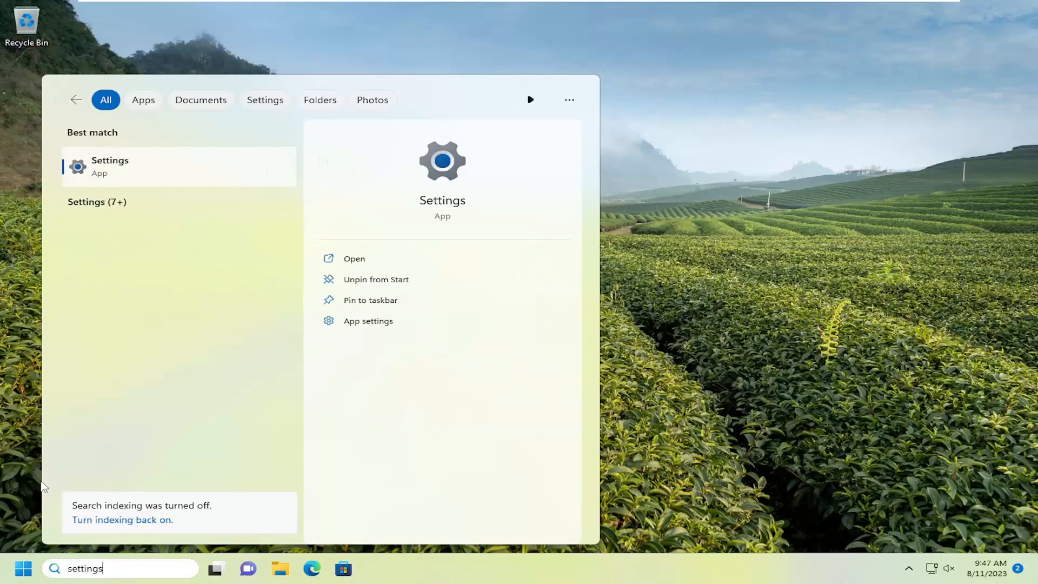
left_click(110, 166)
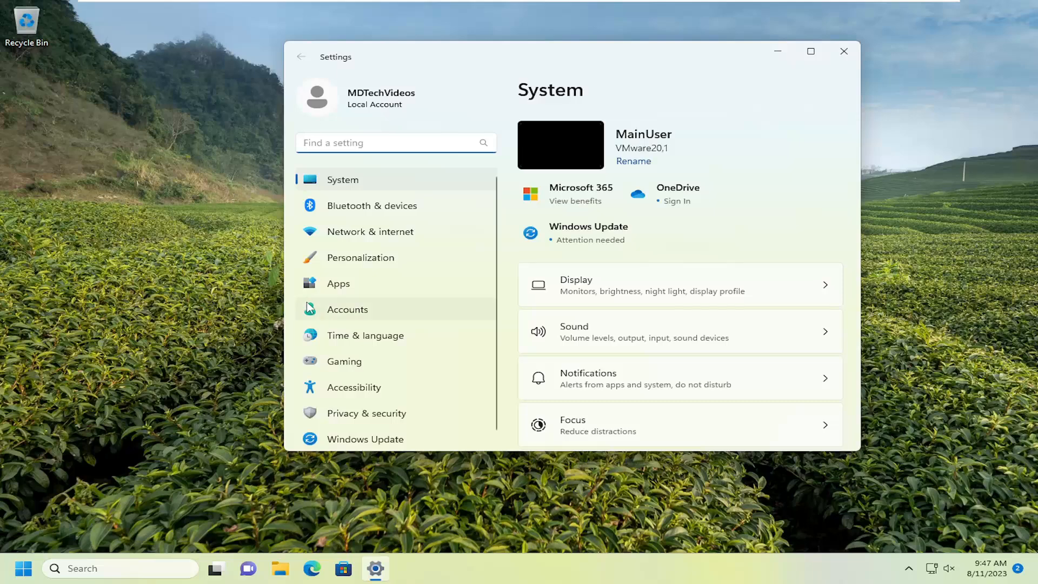
Go to Apps > Advanced app settings and open the Uninstall updates page
left_click(338, 284)
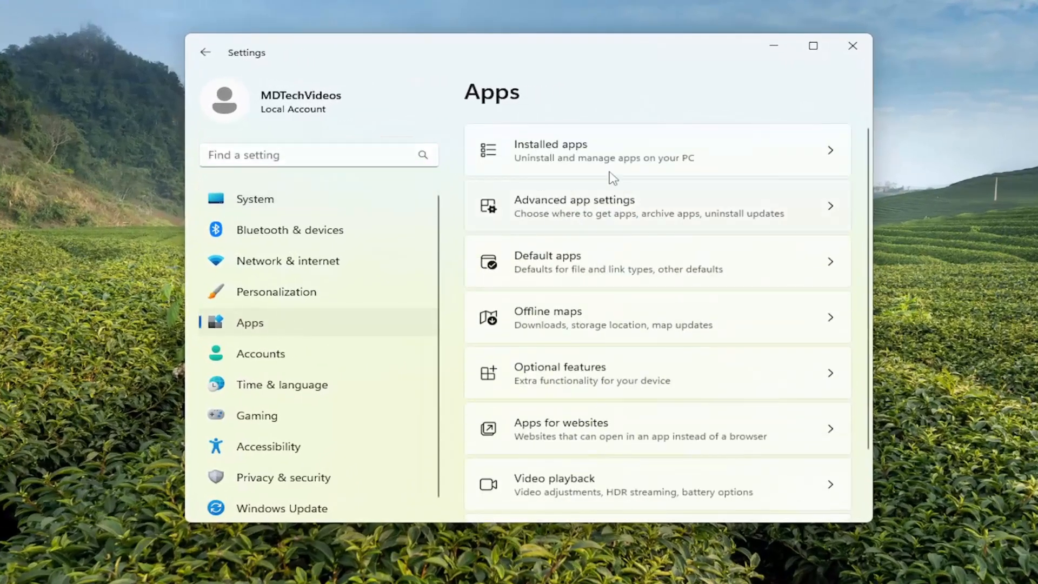
mouse_move(531, 98)
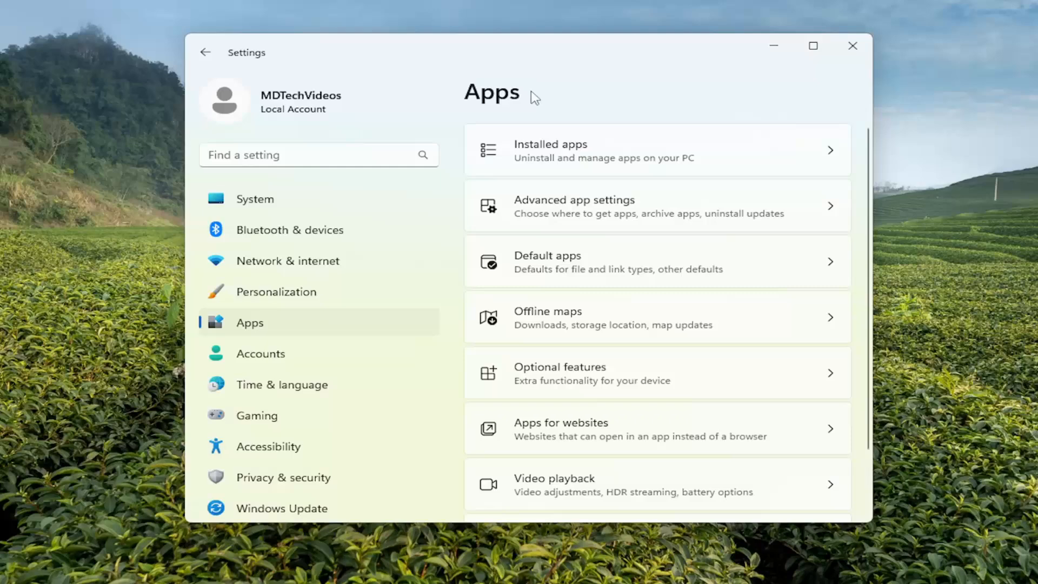
mouse_move(595, 217)
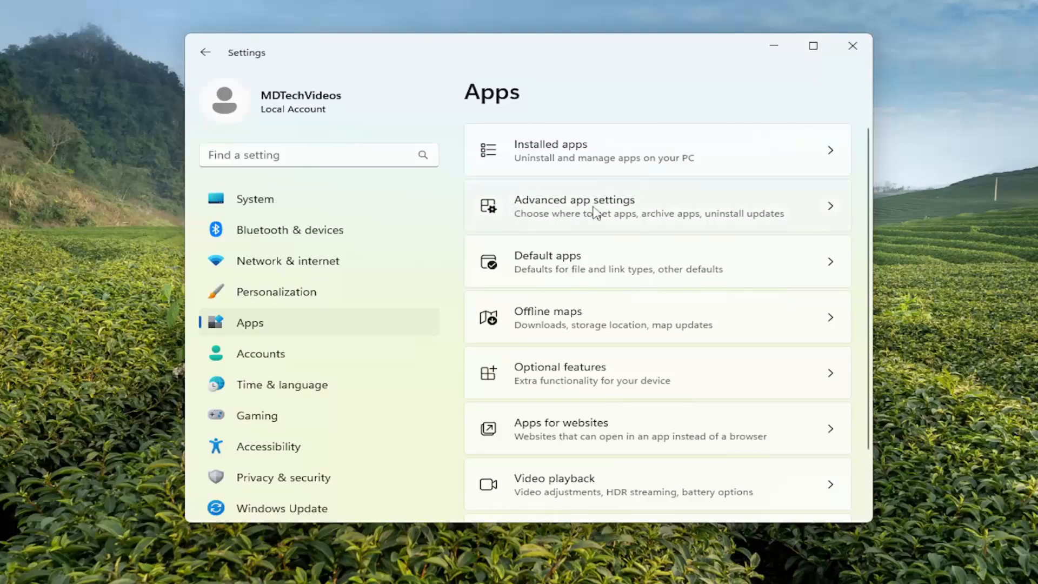
left_click(595, 206)
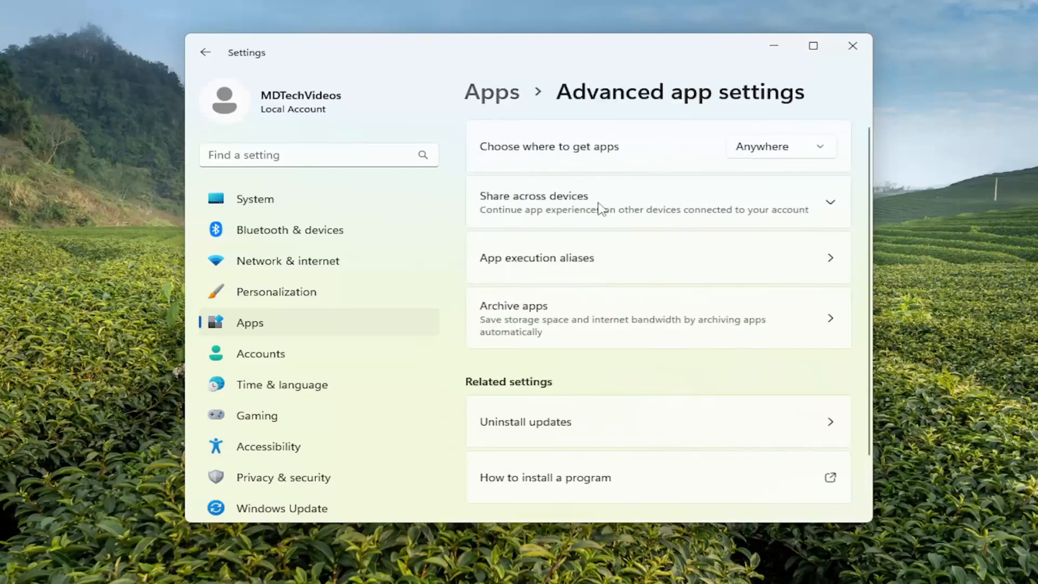
scroll("down", 3)
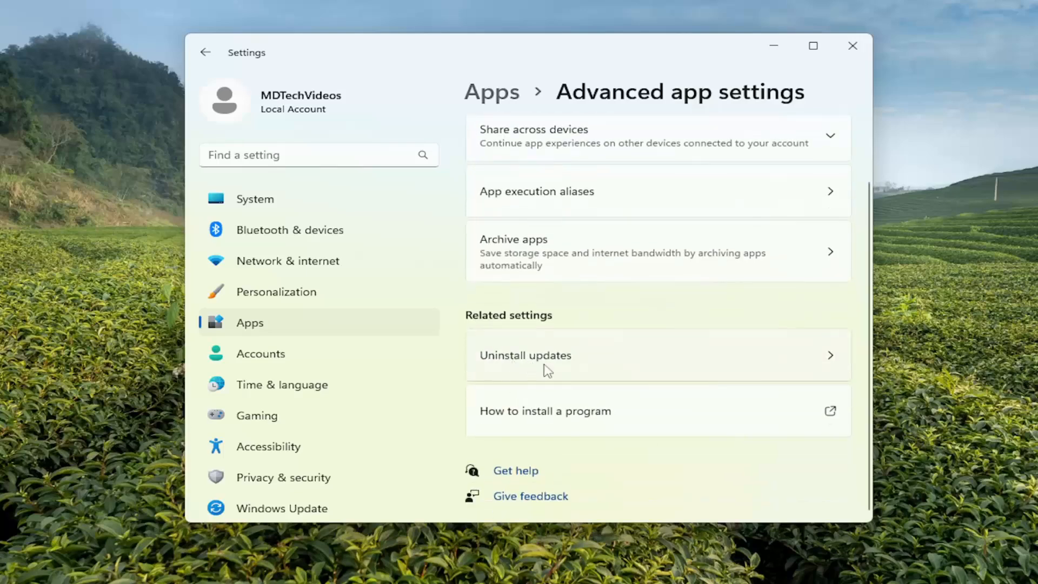
left_click(525, 355)
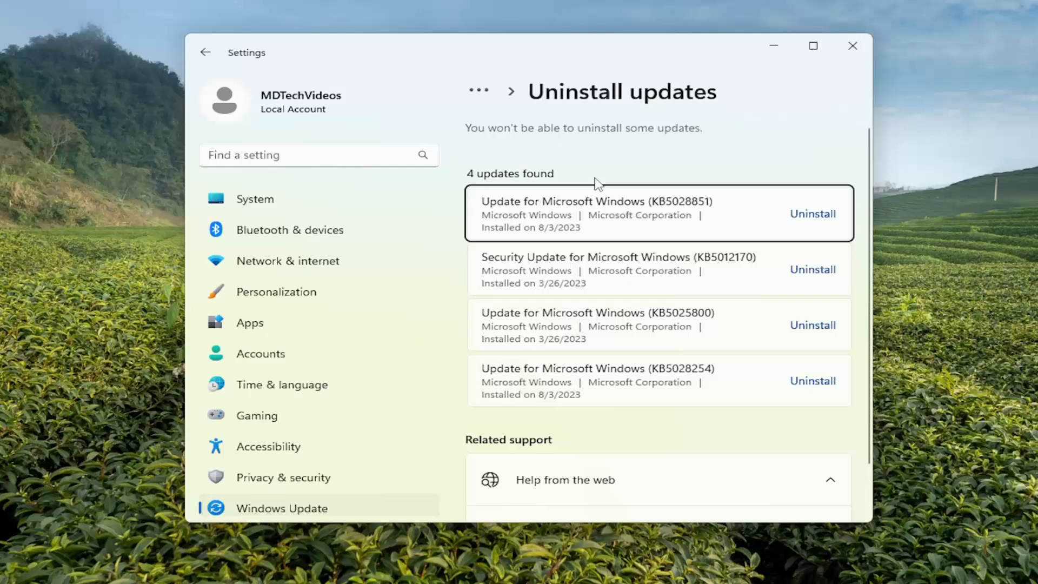
mouse_move(597, 224)
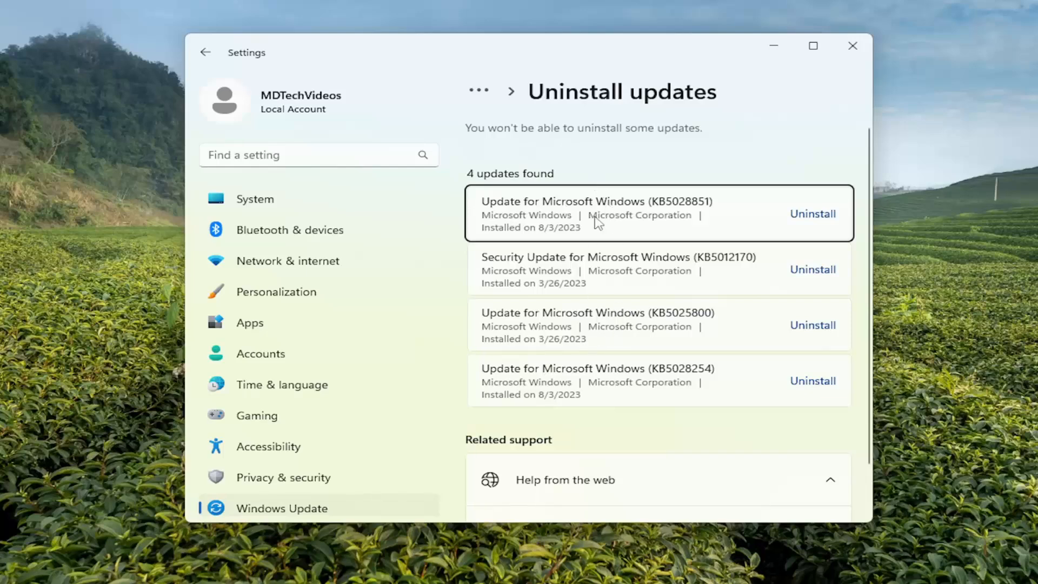
mouse_move(596, 325)
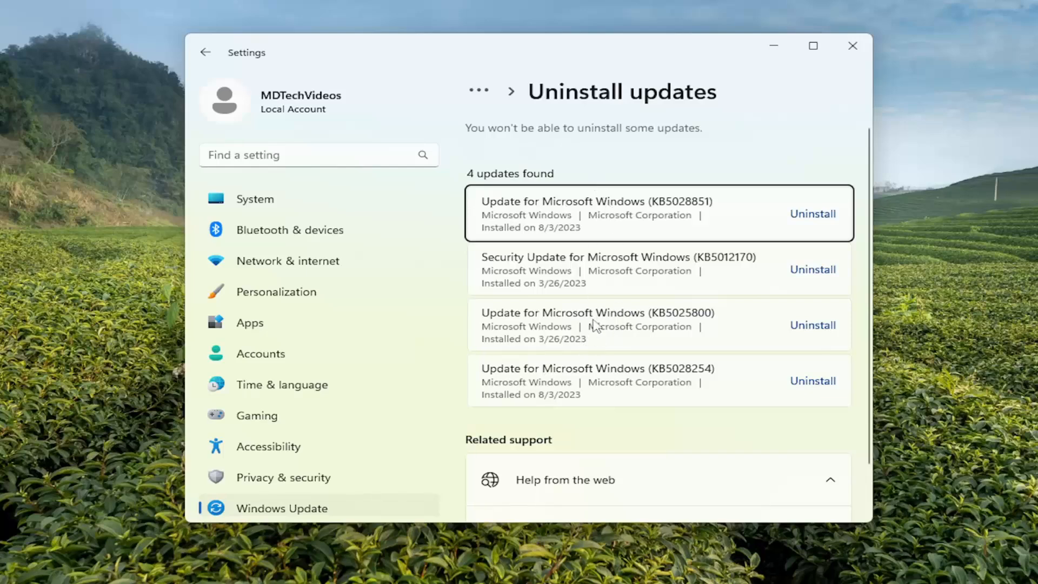
Uninstall Update for Microsoft Windows (KB5028851) and confirm the removal
left_click(813, 214)
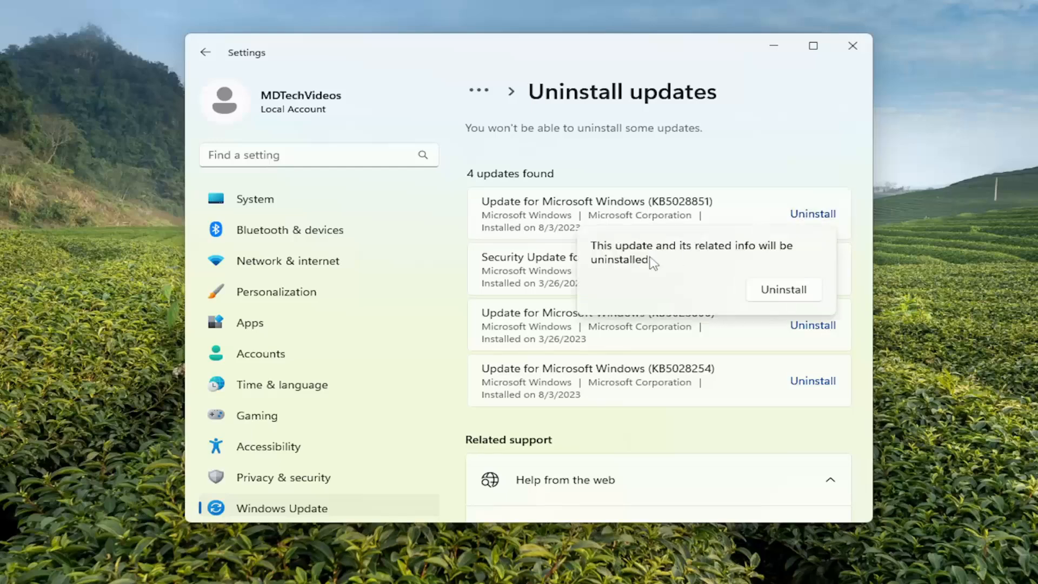
mouse_move(742, 256)
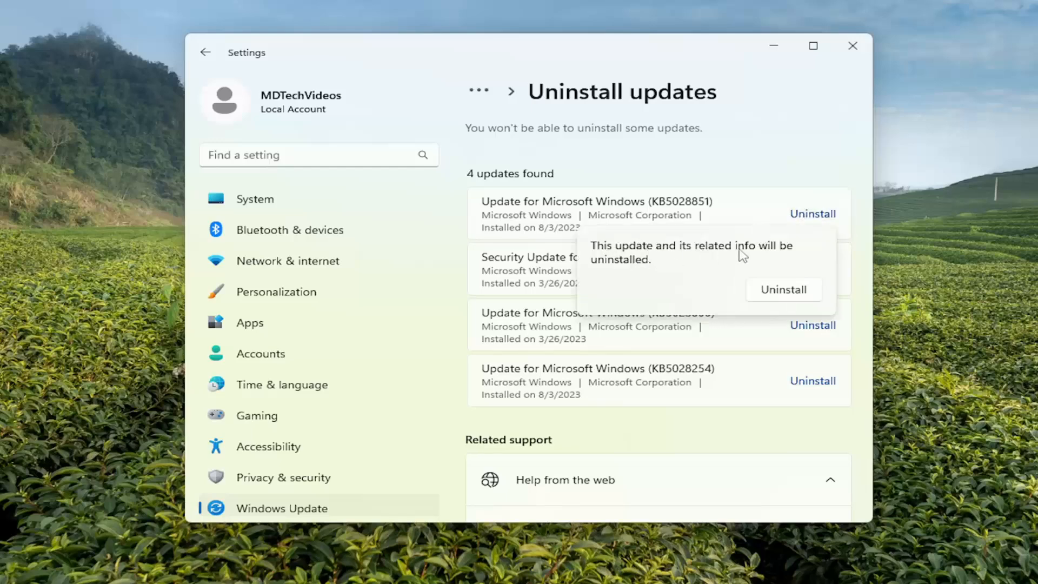
mouse_move(784, 290)
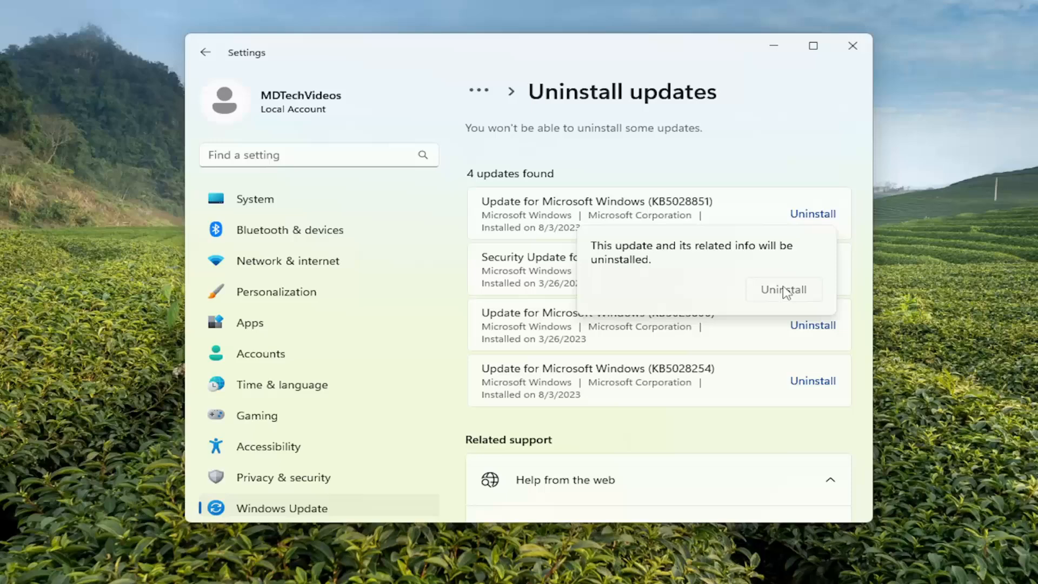
left_click(784, 289)
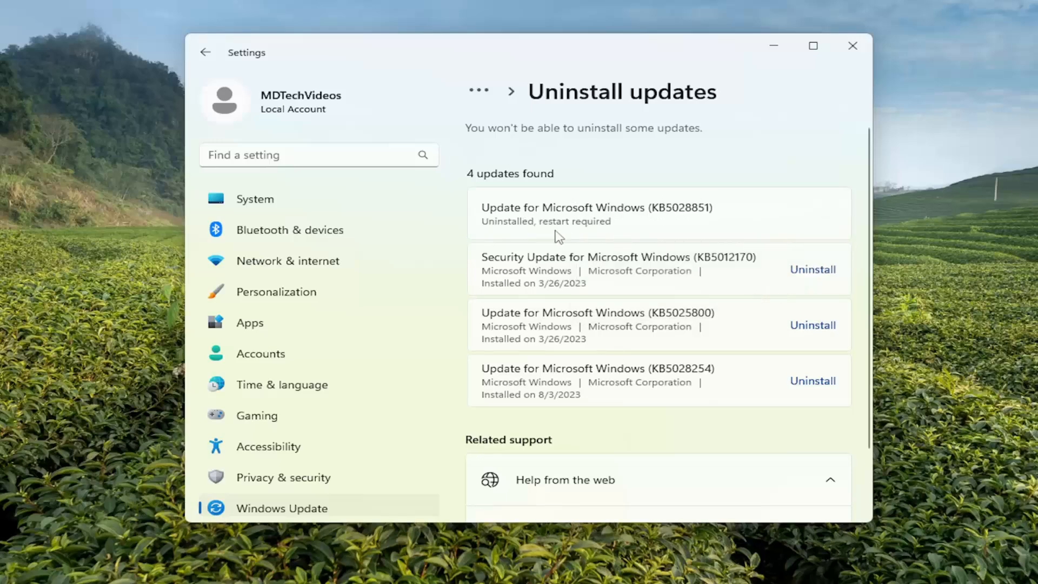
mouse_move(595, 233)
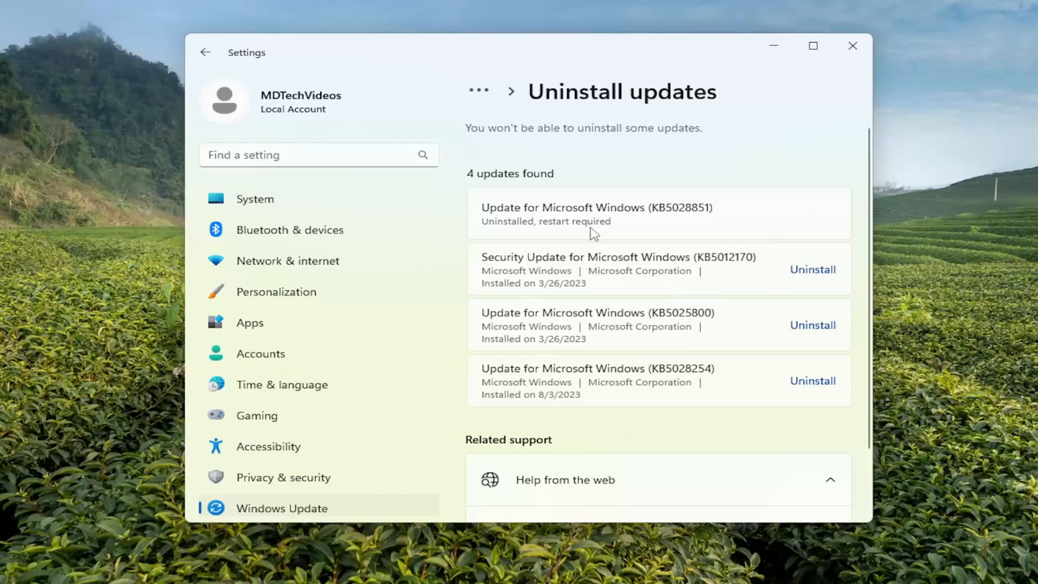